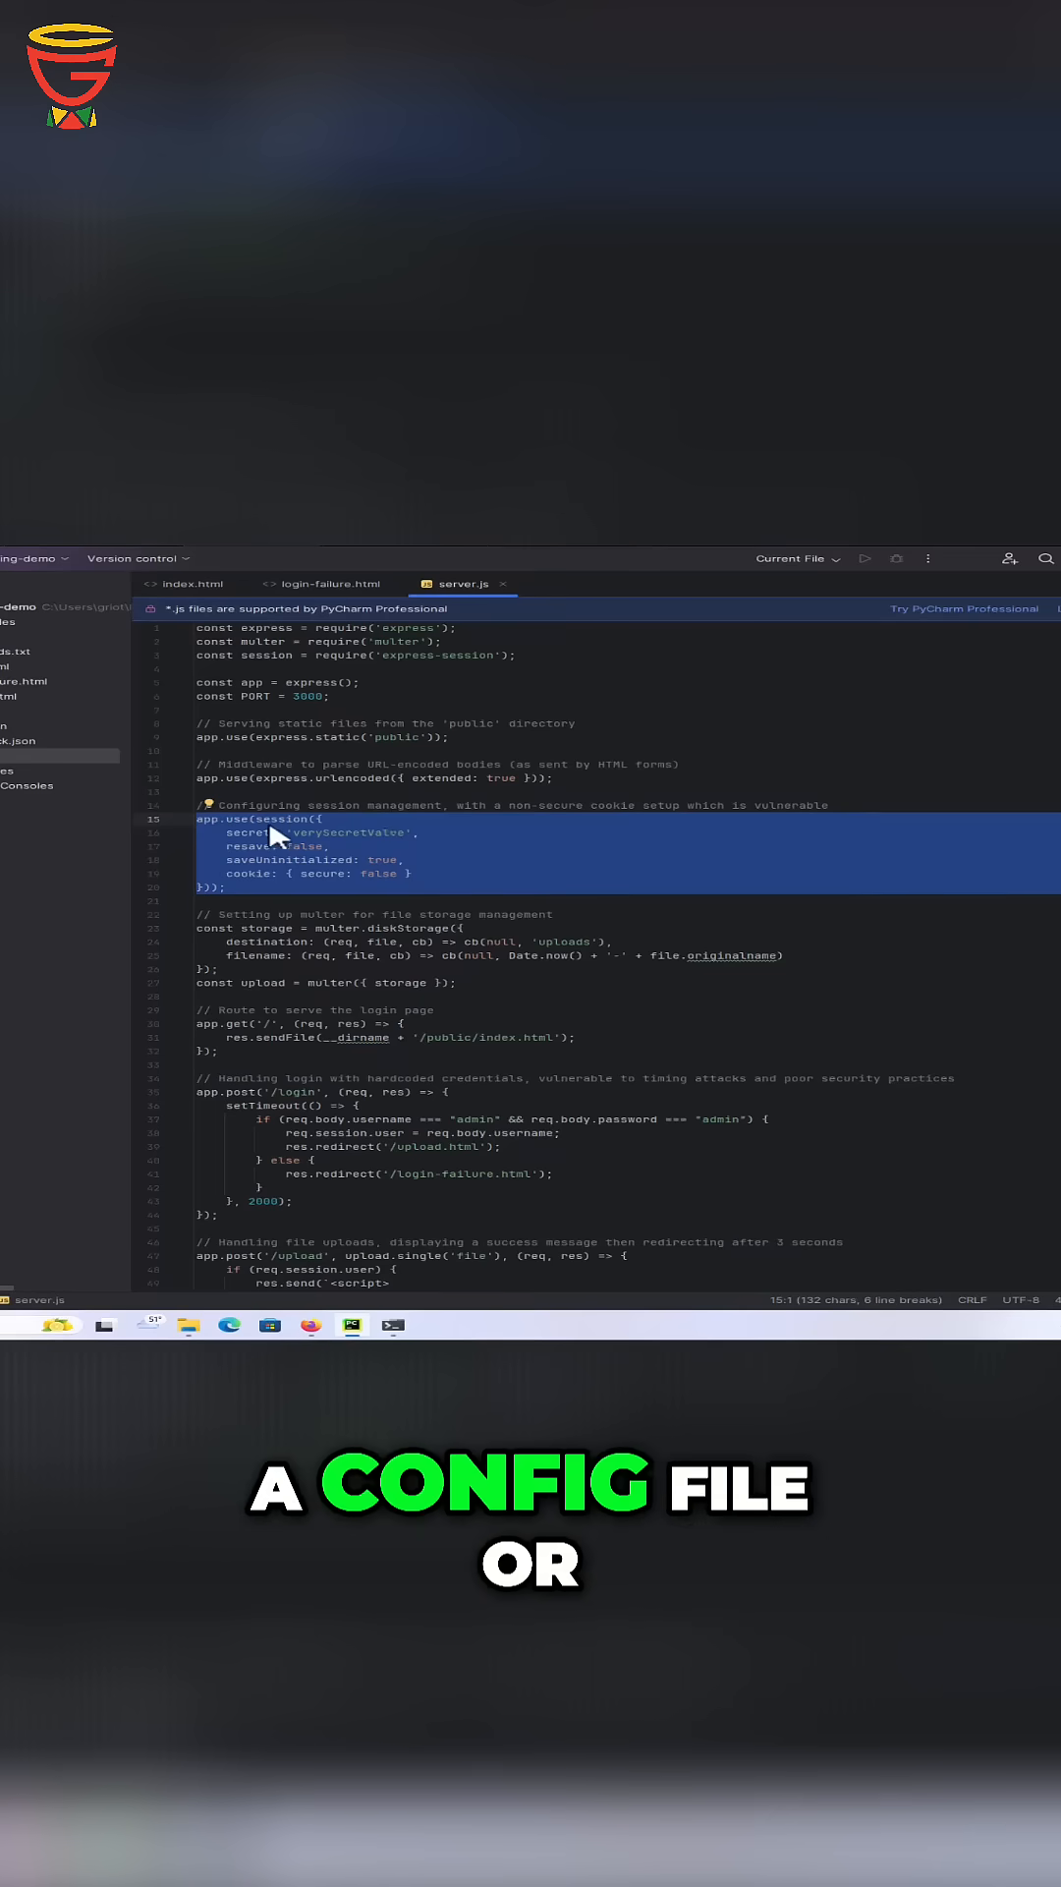
{"action": "mouse_move", "coordinate": [259, 887]}
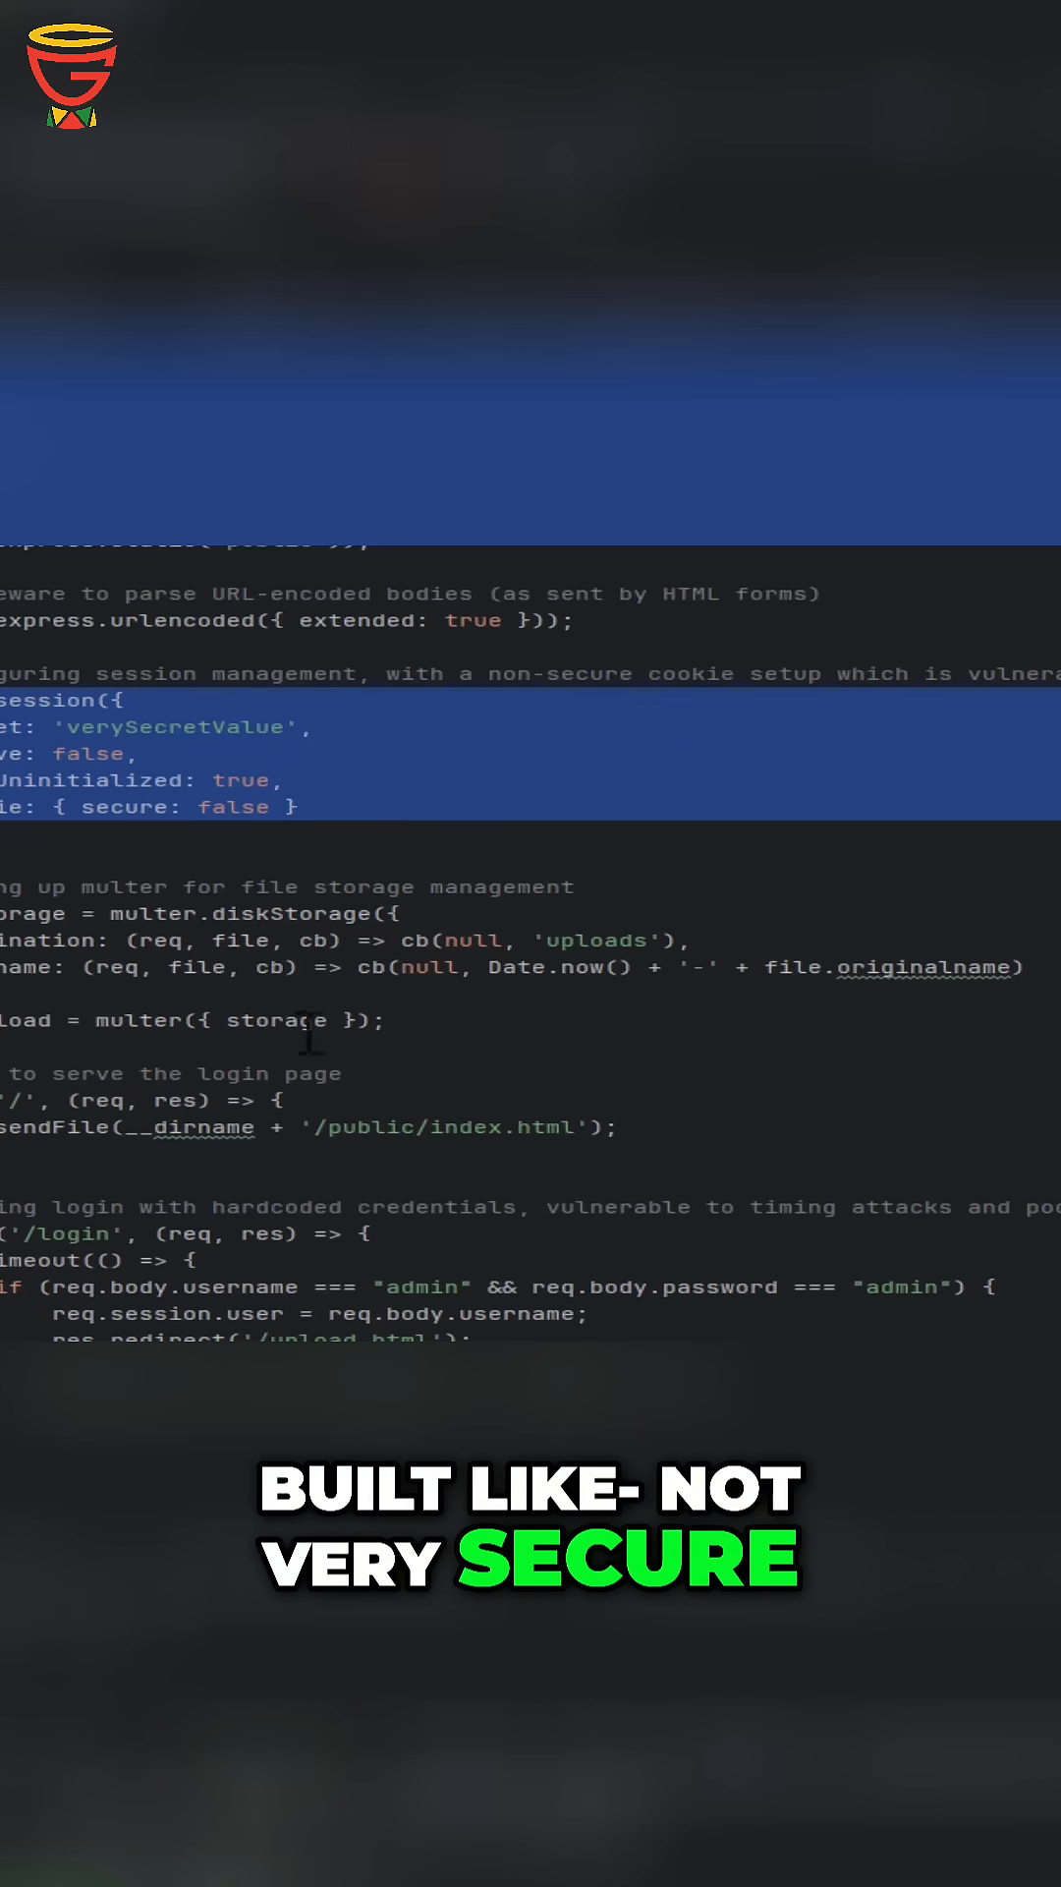
{"action": "scroll", "scroll_direction": "down", "scroll_amount": 3}
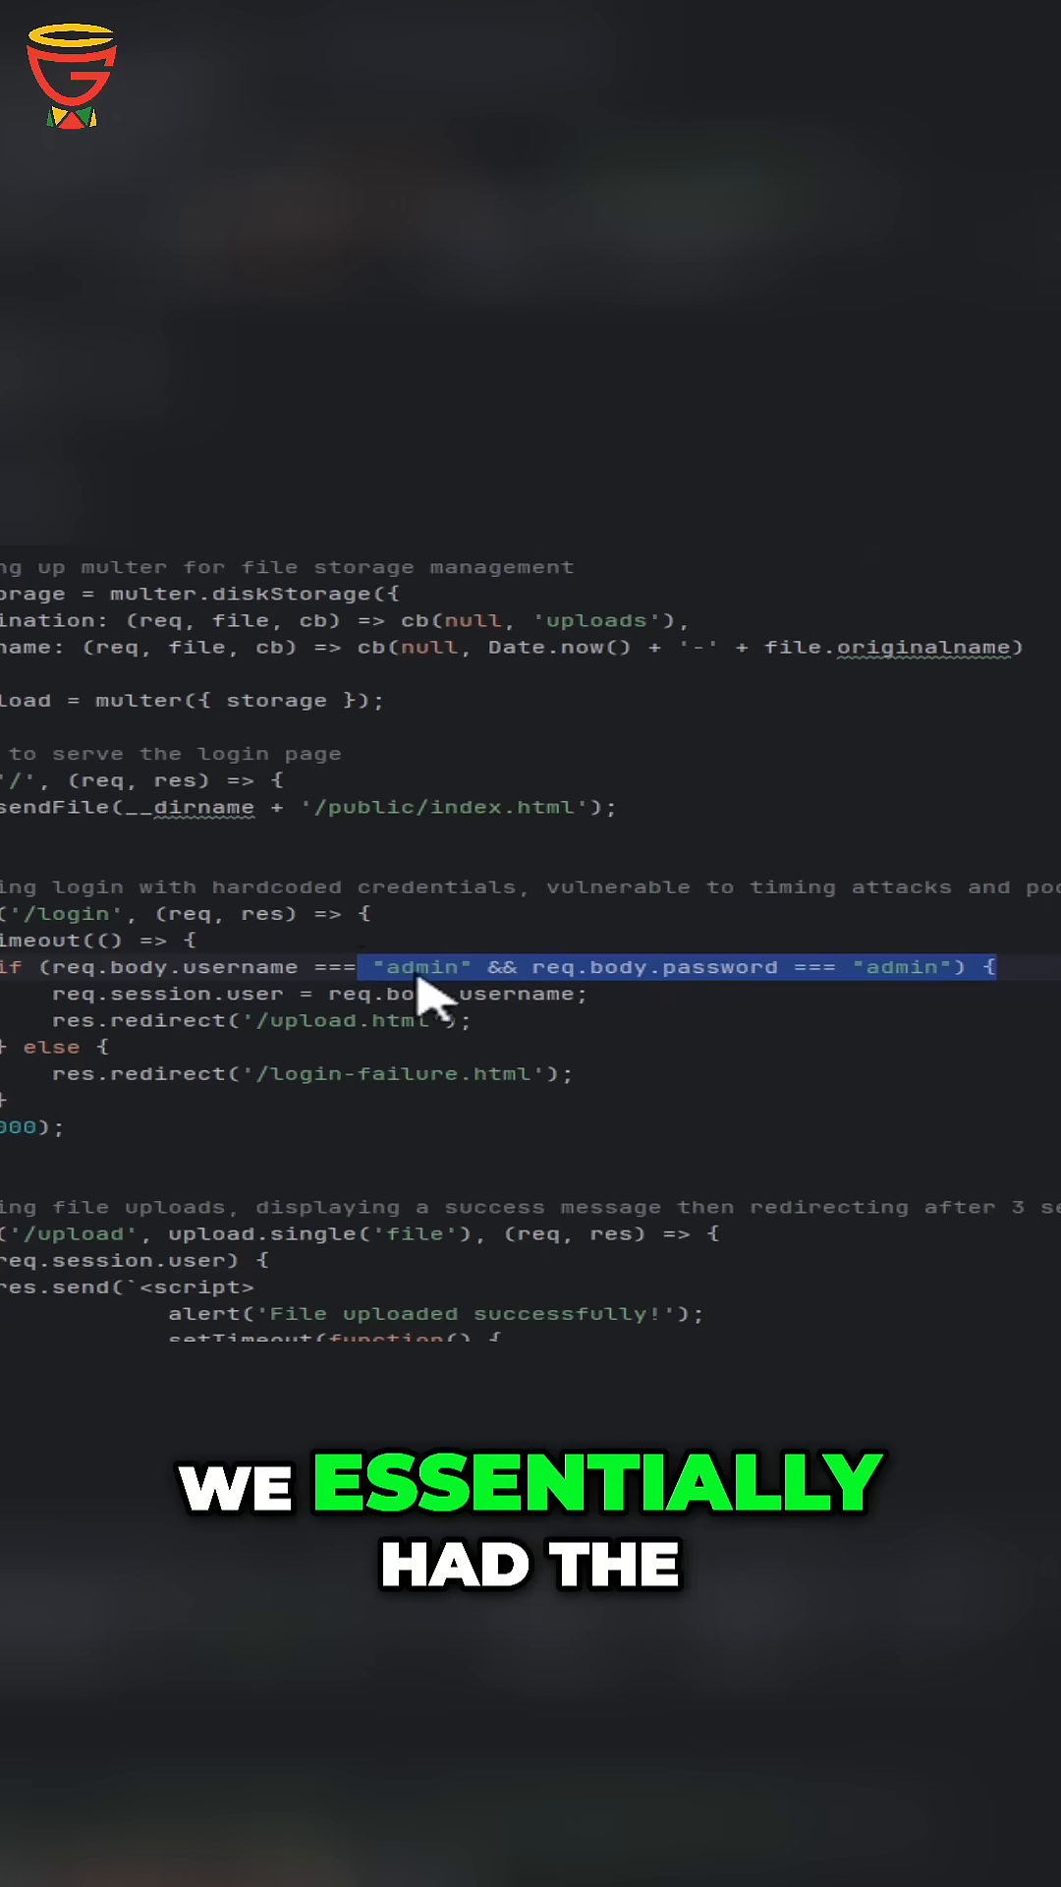
{"action": "mouse_move", "coordinate": [861, 999]}
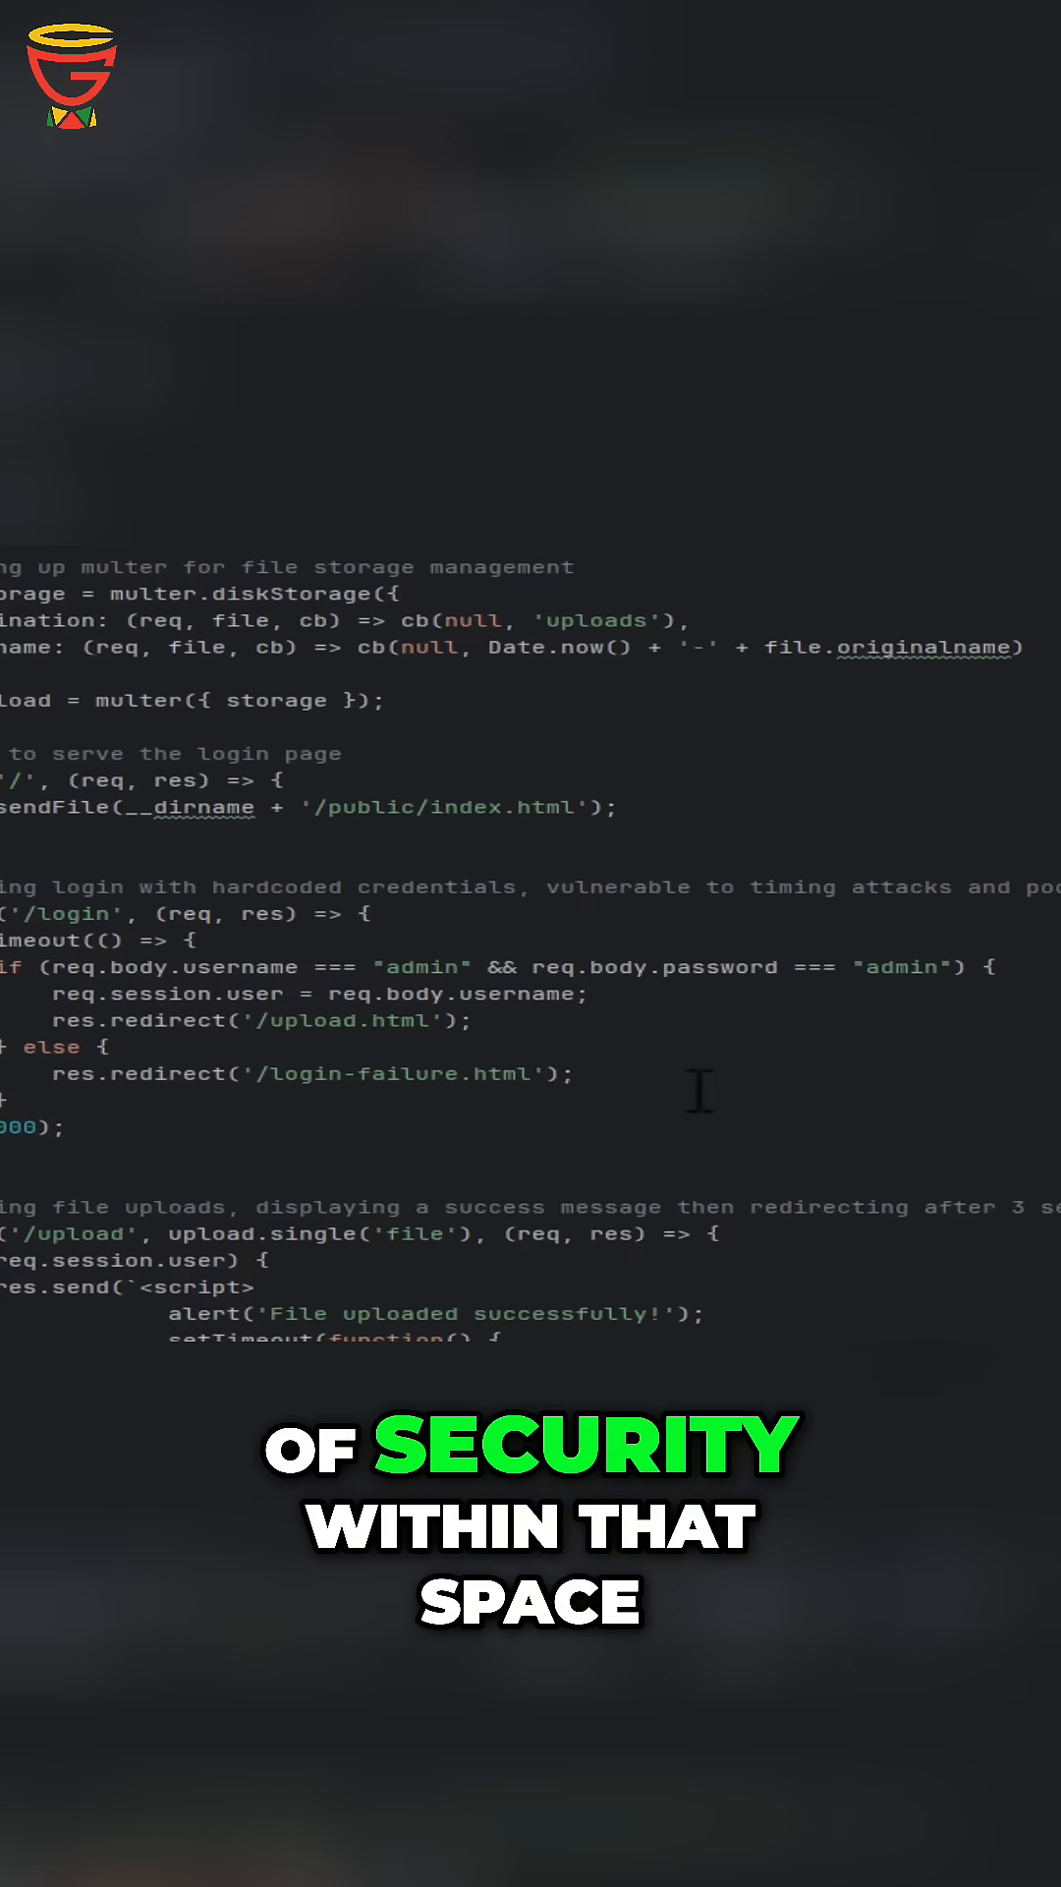
{"action": "scroll", "scroll_direction": "down", "scroll_amount": 3}
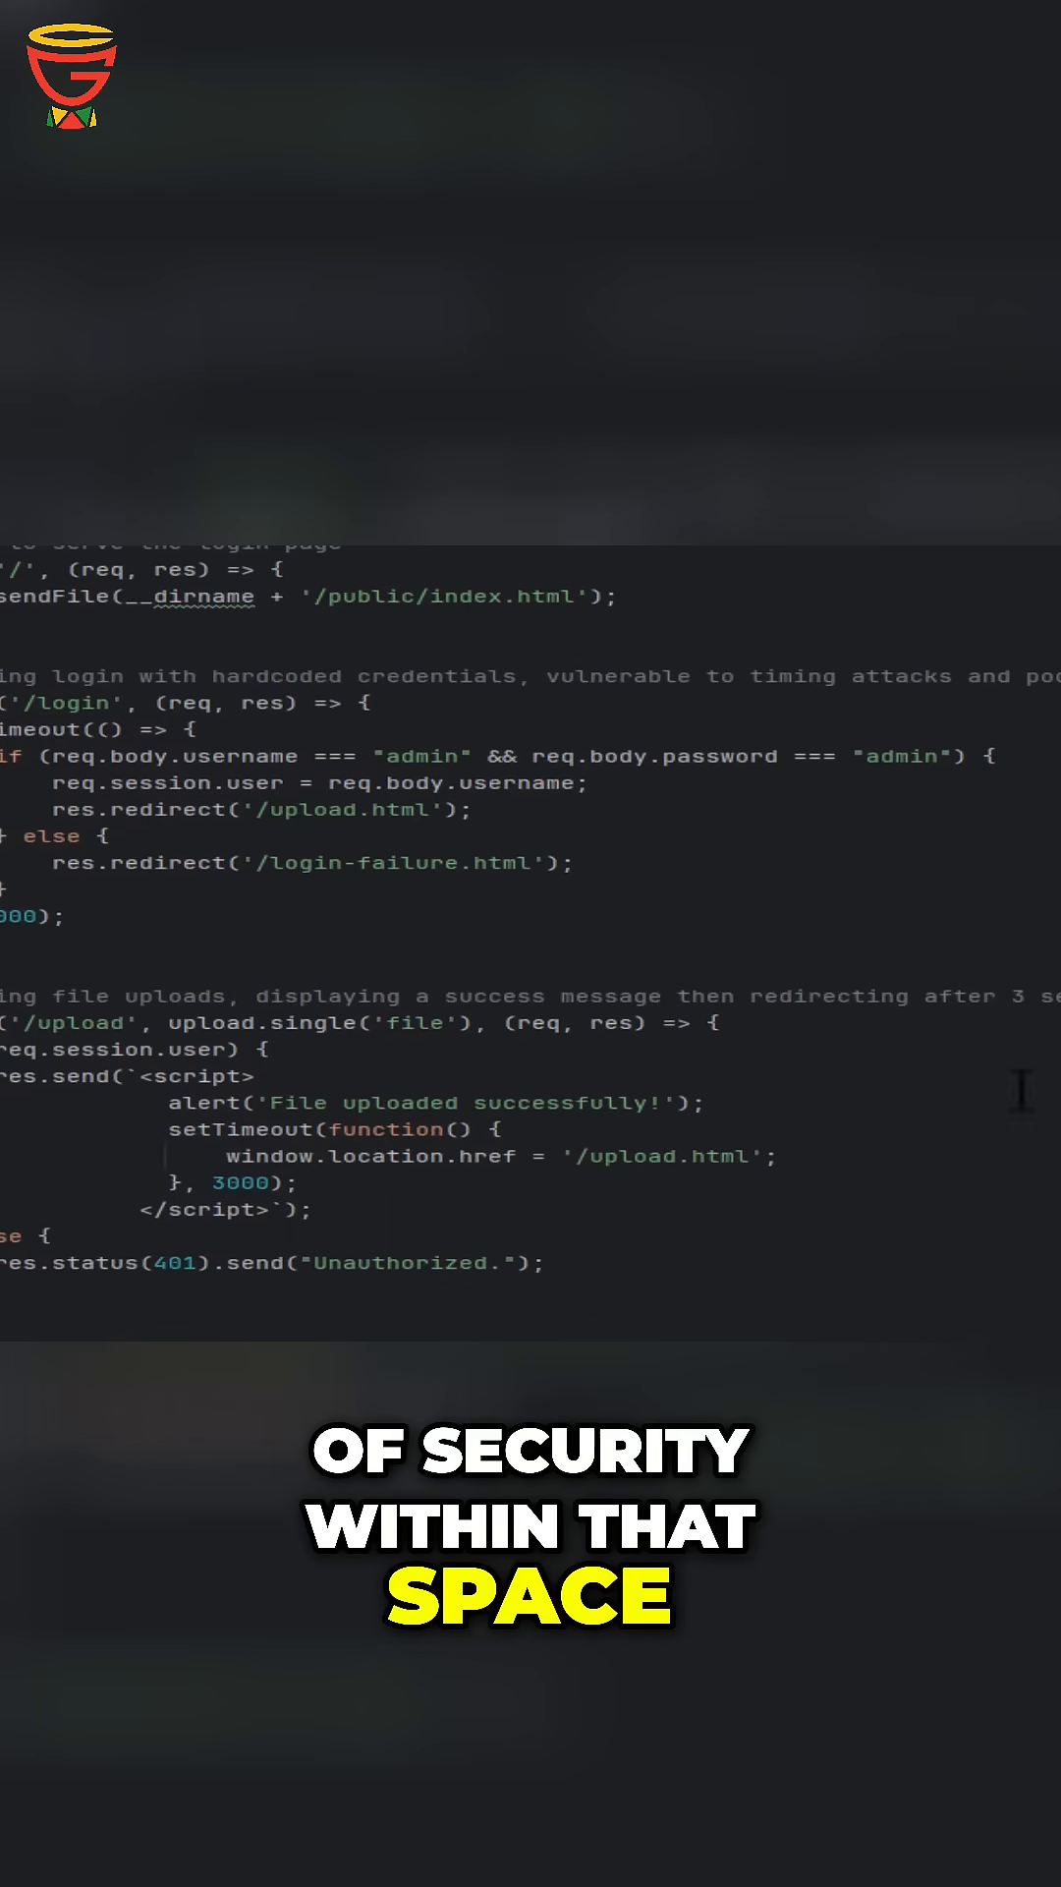